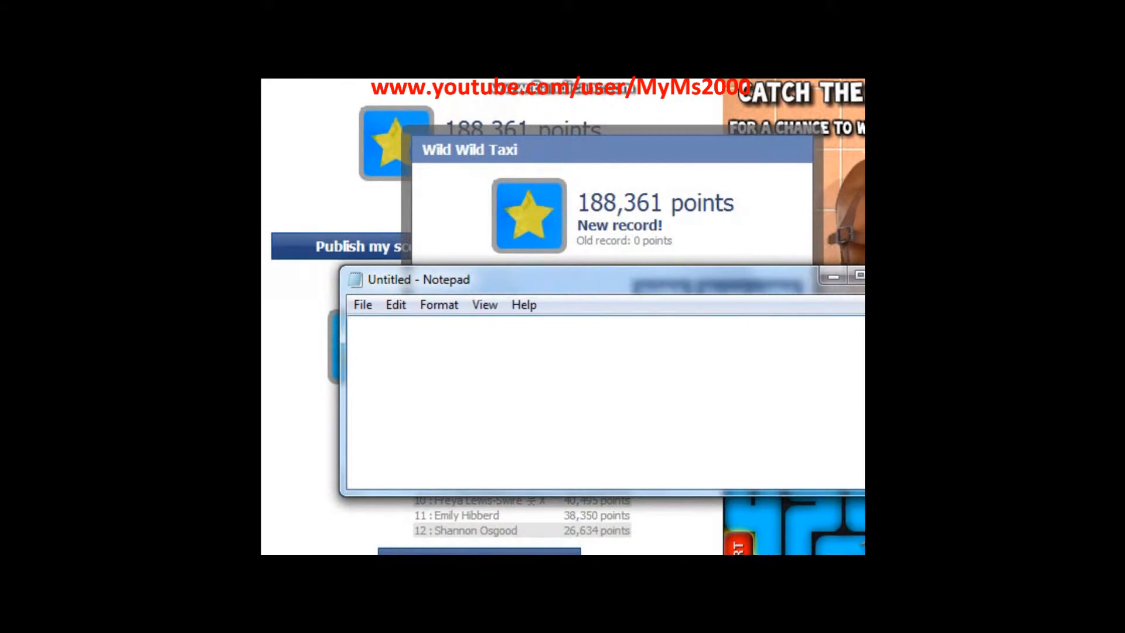
Write short notes in Notepad ('lol', 'now s', 'enjoy') and close it without saving
type("lol now see how")
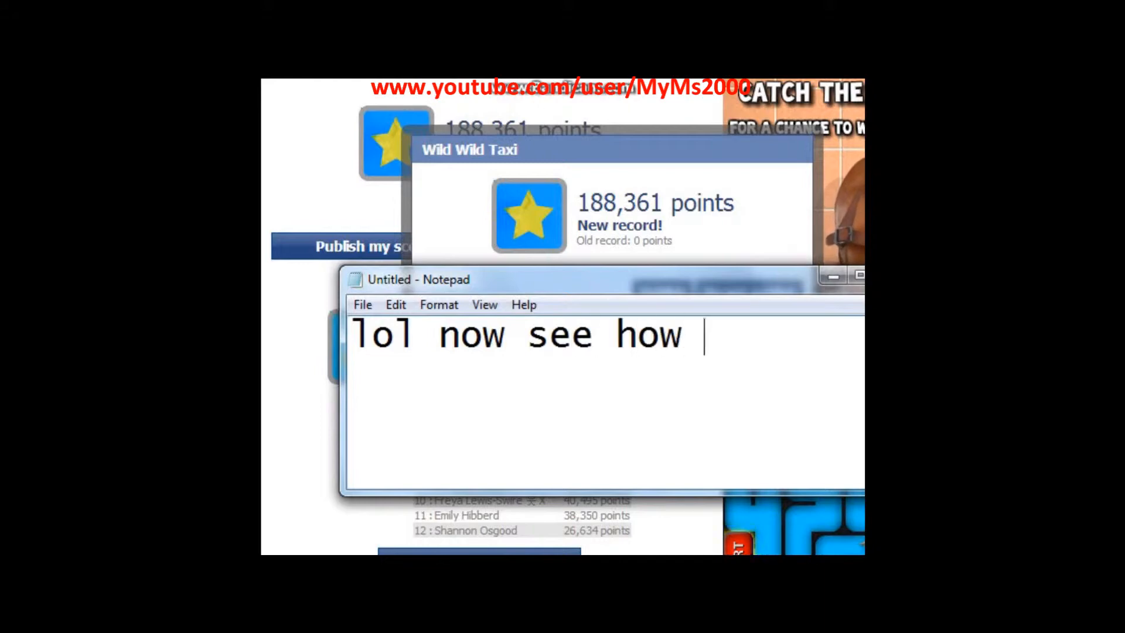
type("to do uit")
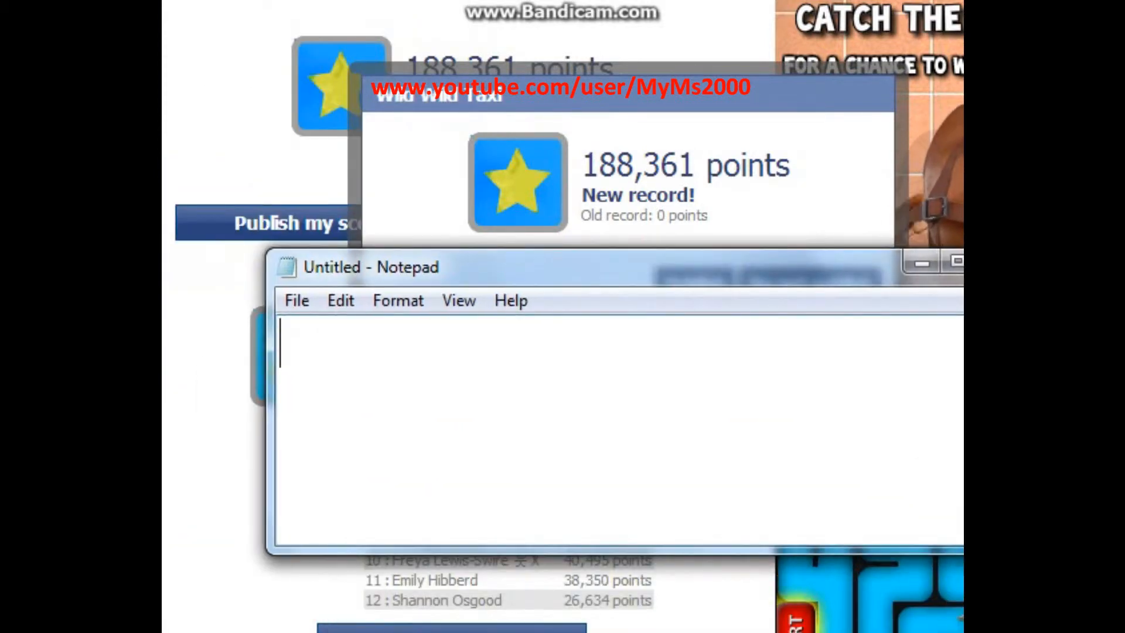
type("lol")
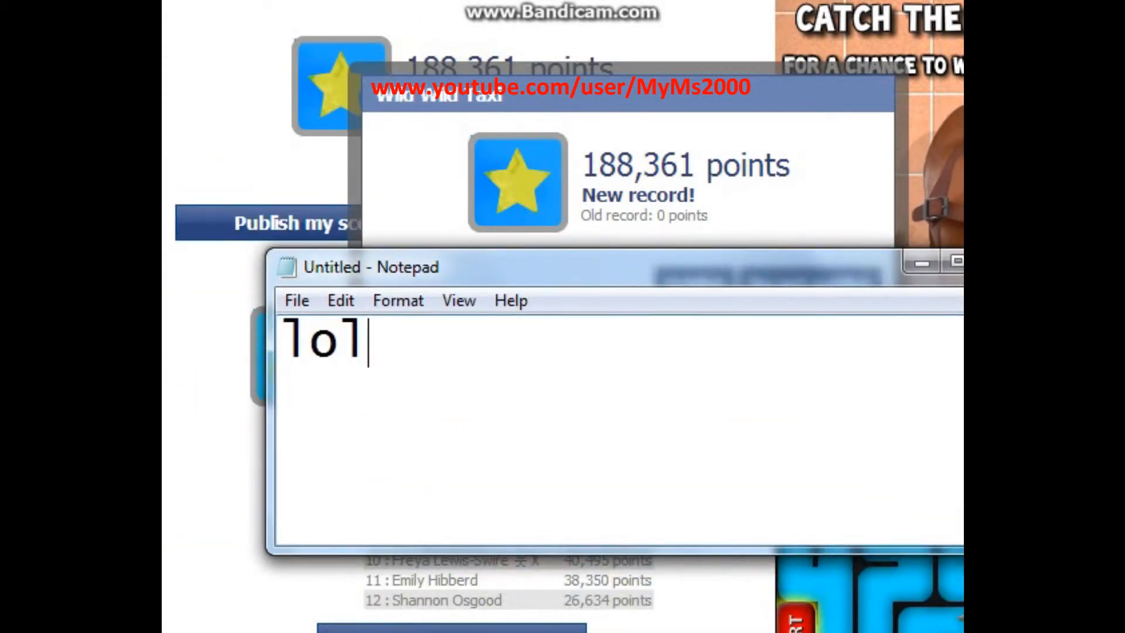
type("now s")
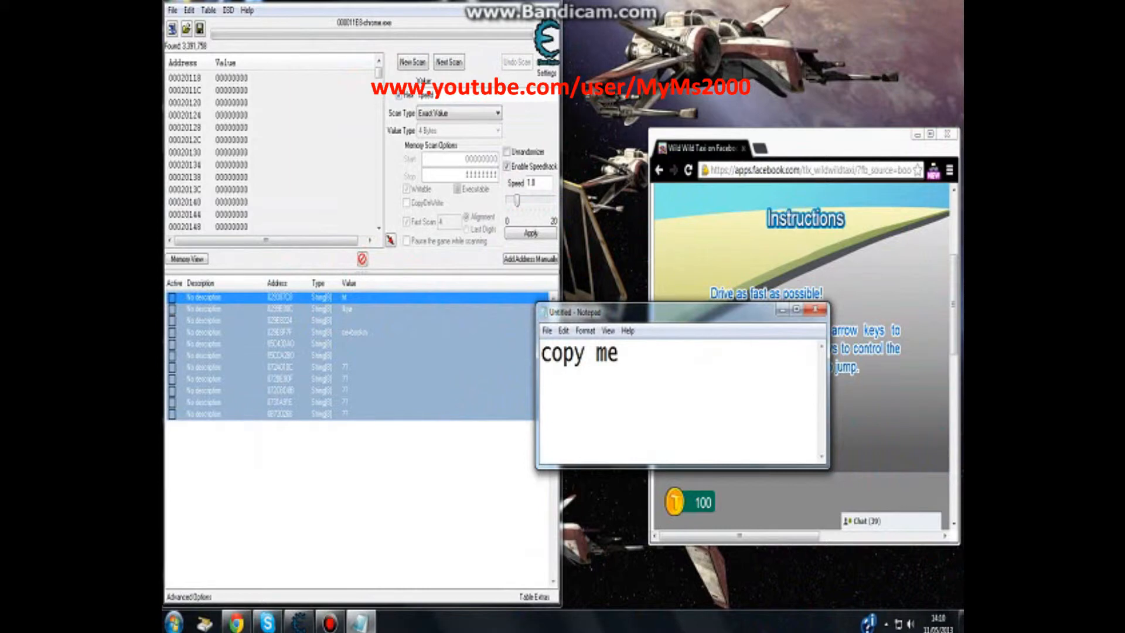
type("enj")
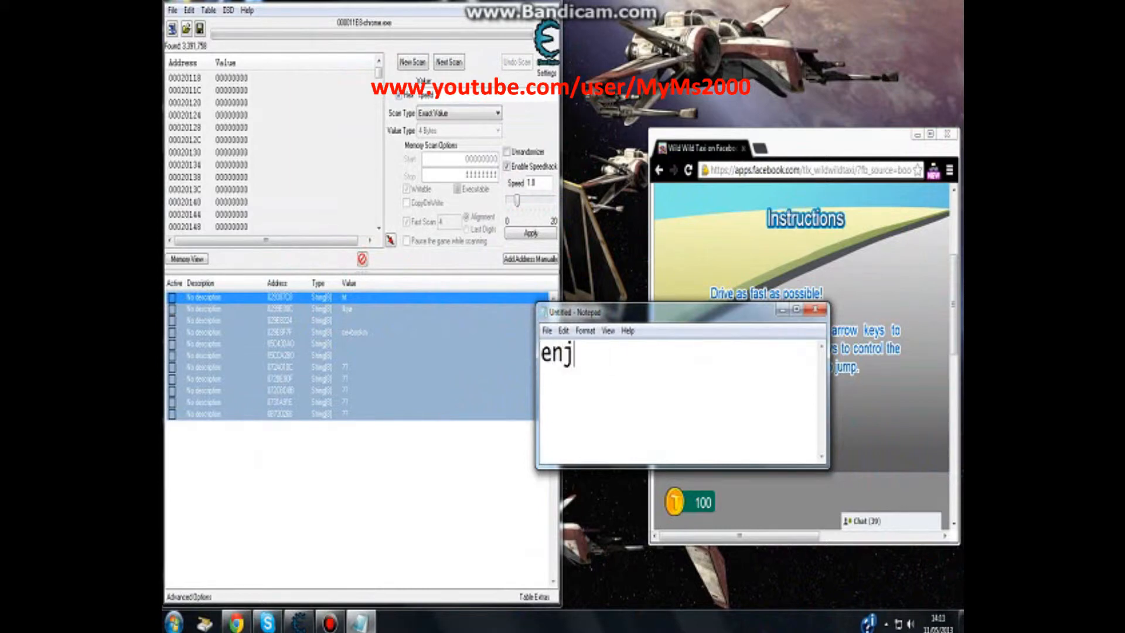
type("oy")
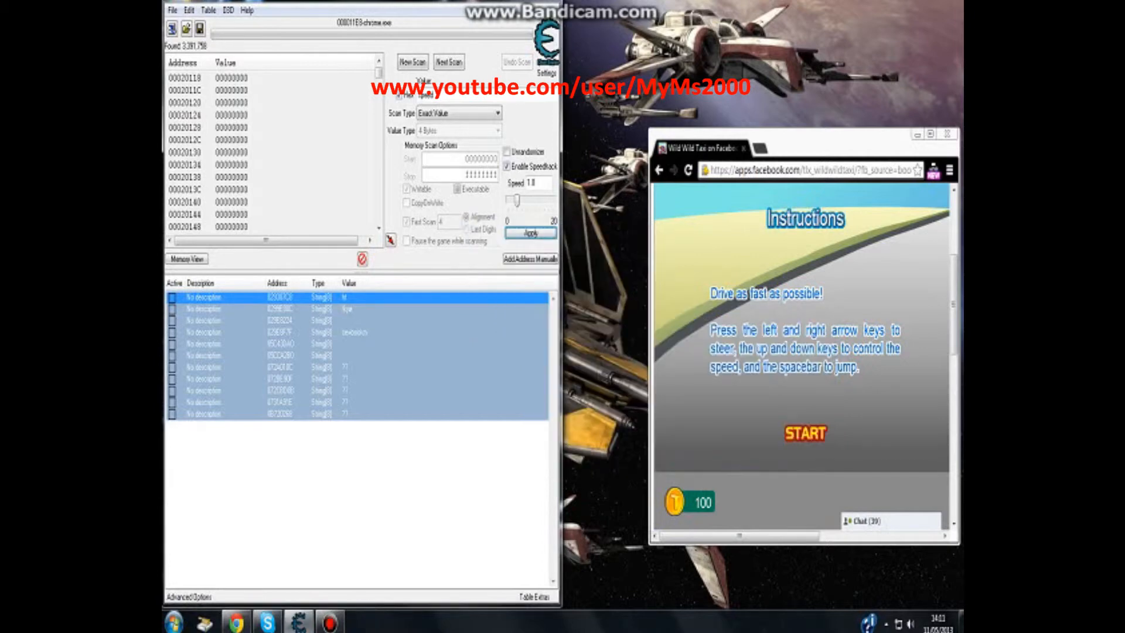
Apply the speedhack, return the speed slider to 1.0 and start Level 1 of Wild Wild Taxi
left_click(805, 434)
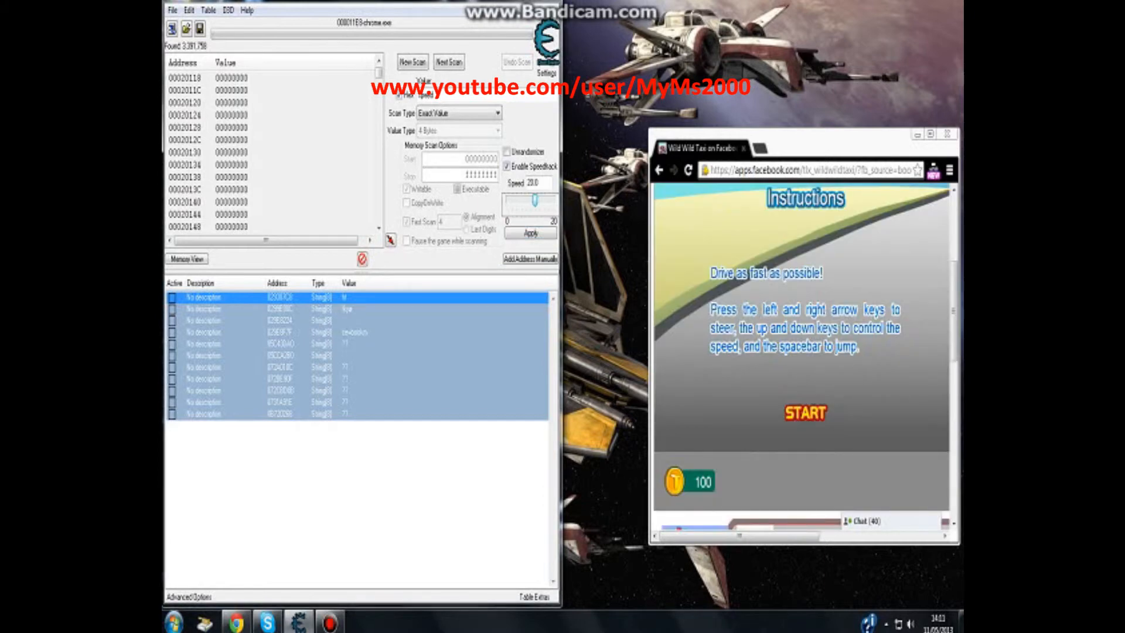
left_click_drag(546, 199, 513, 200)
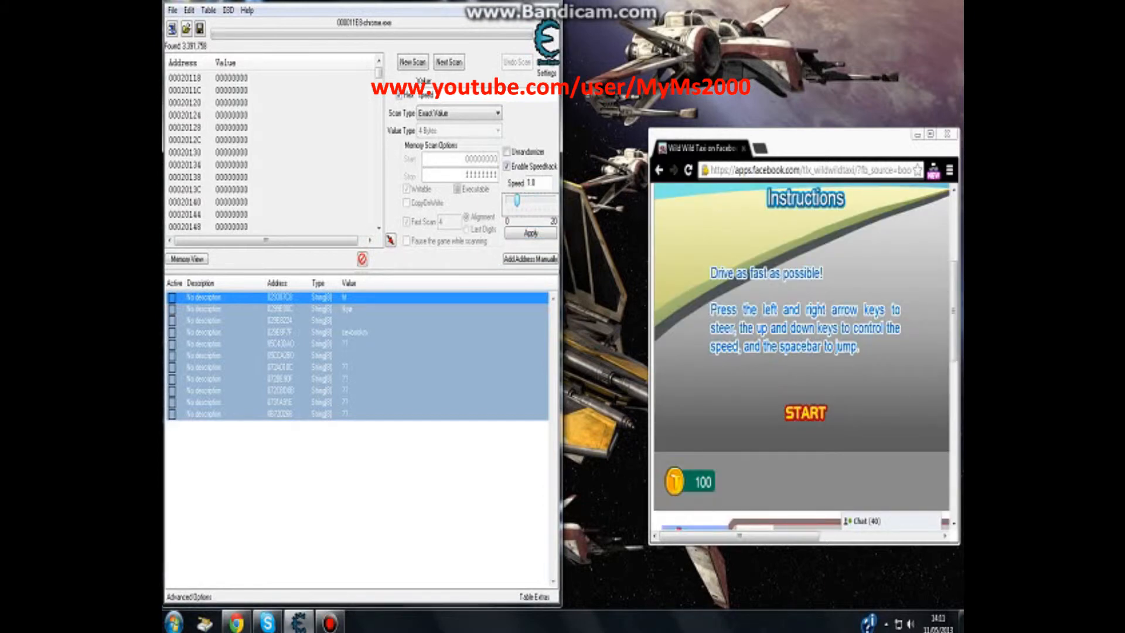
left_click(805, 413)
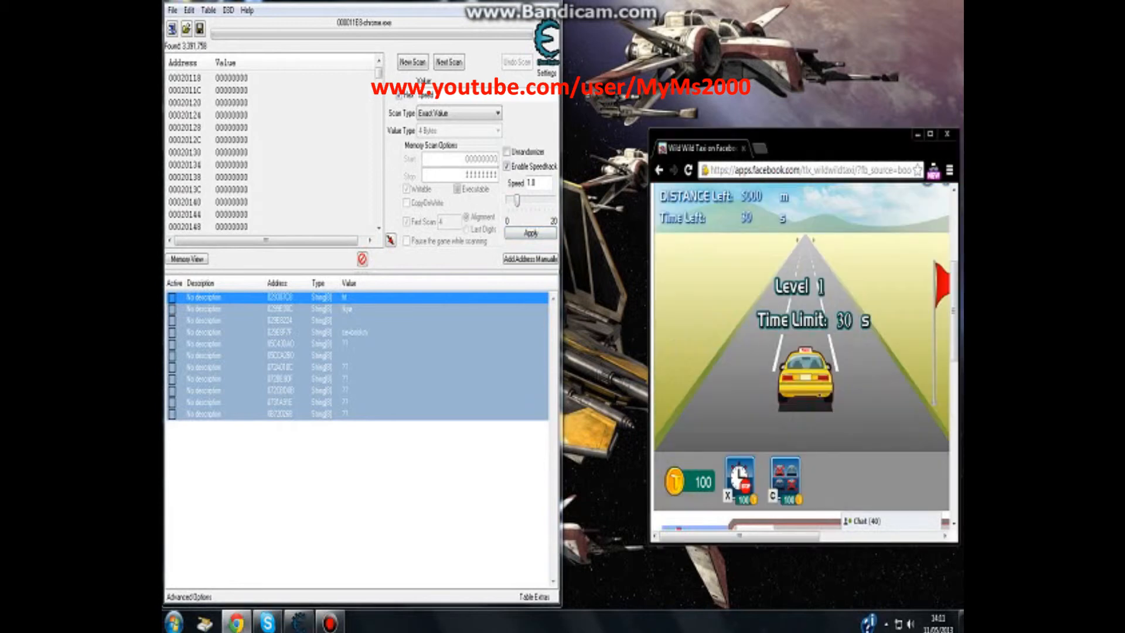